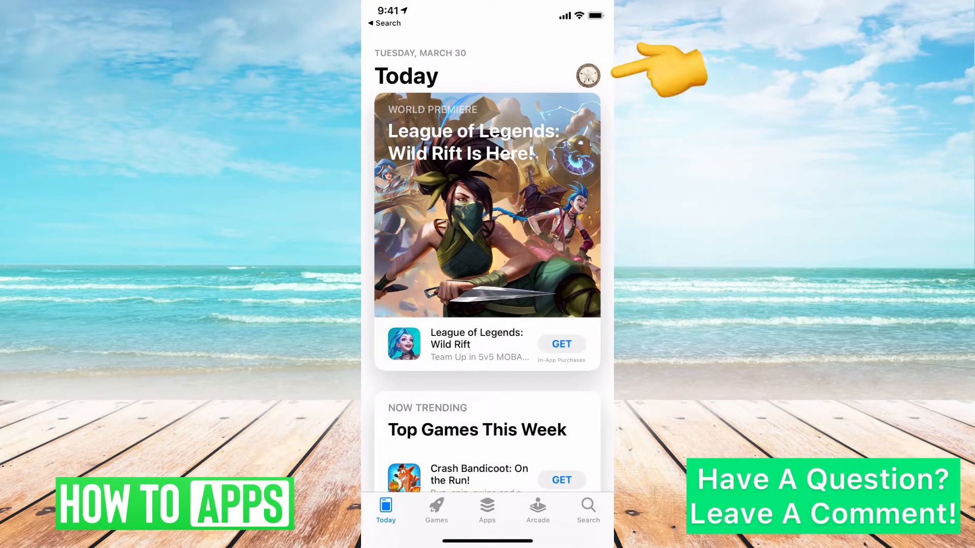
Go to the account page from the profile picture to reach purchased apps
click(586, 75)
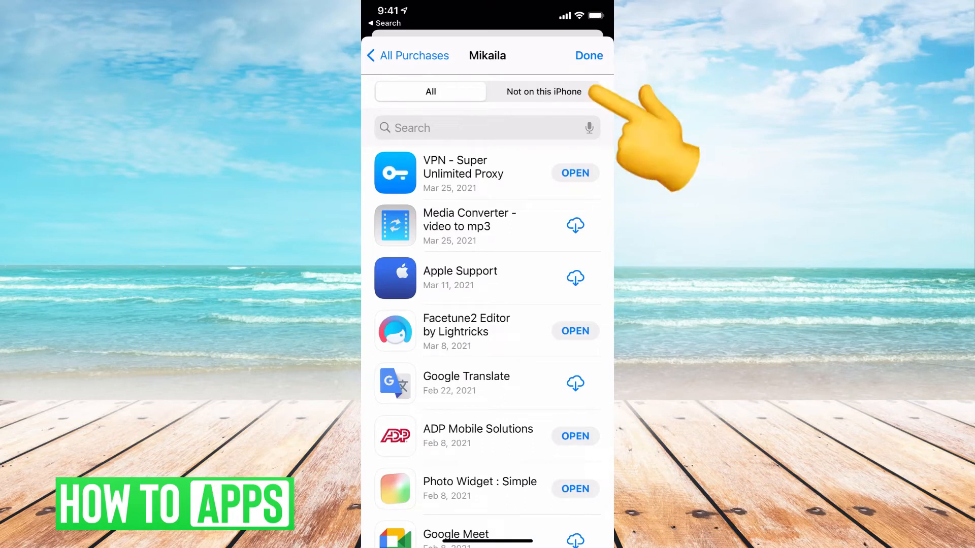
Filter purchases to 'Not on this iPhone' to find the deleted VPN app
click(542, 91)
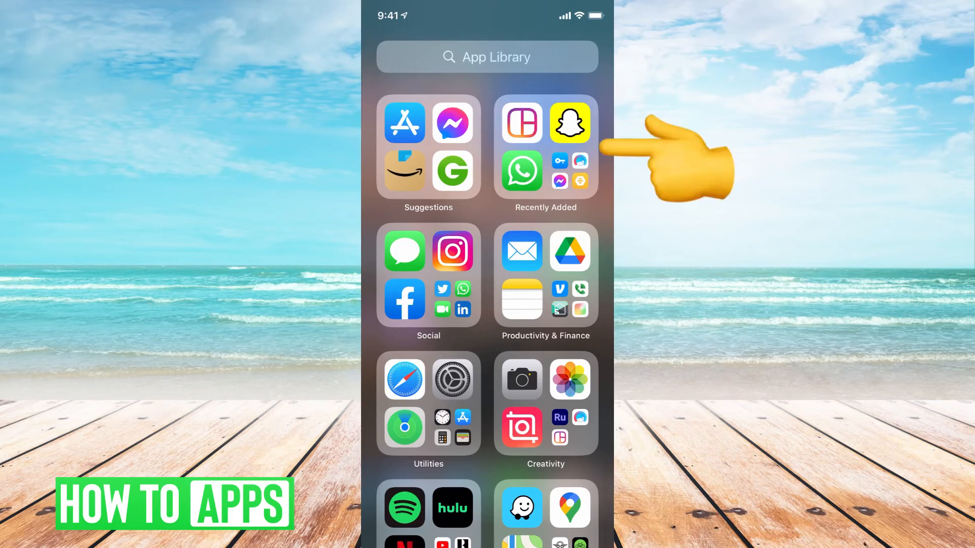
From Recently Added, add the VPN – Super Unlimited Proxy app to the Home Screen
click(546, 145)
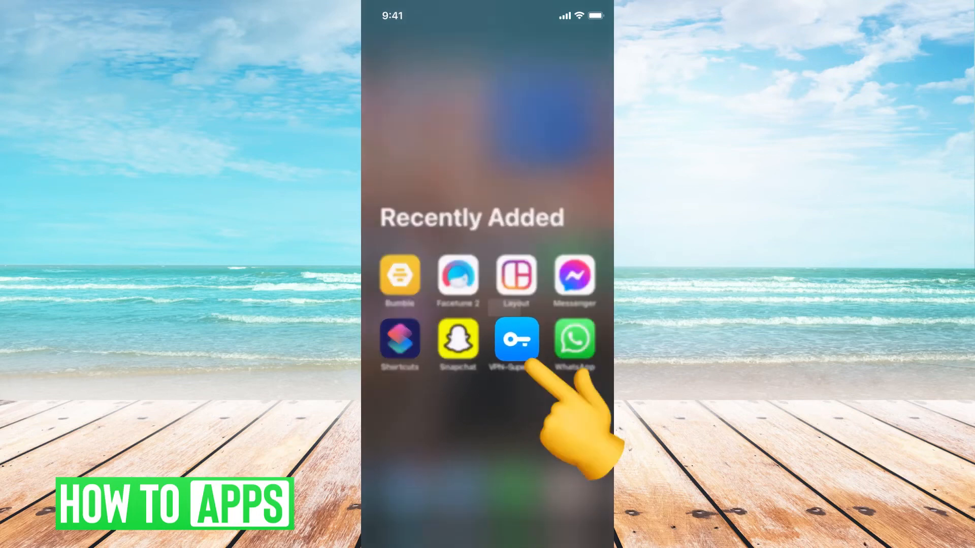
click(516, 339)
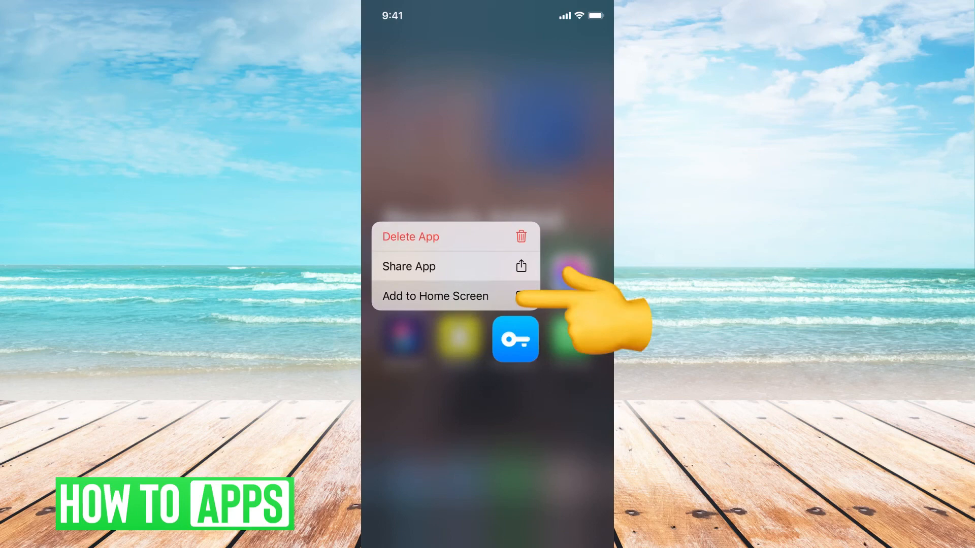
click(436, 296)
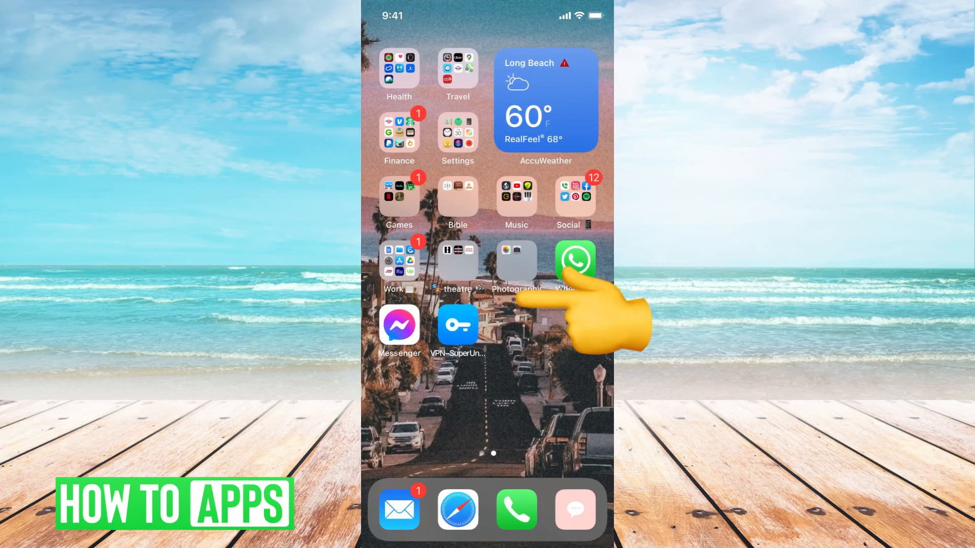